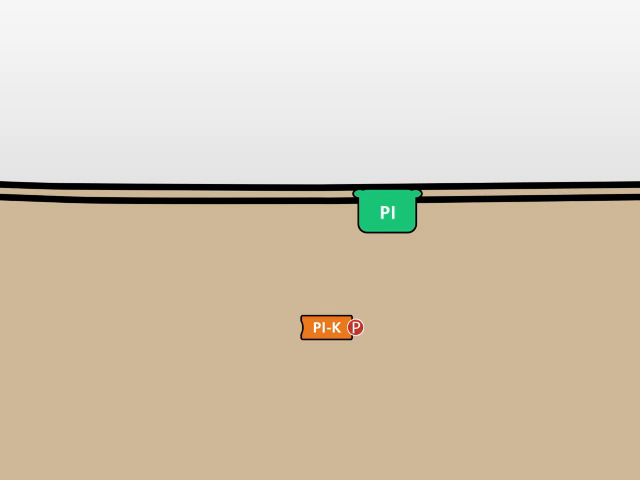
left_click_drag(330, 327, 388, 245)
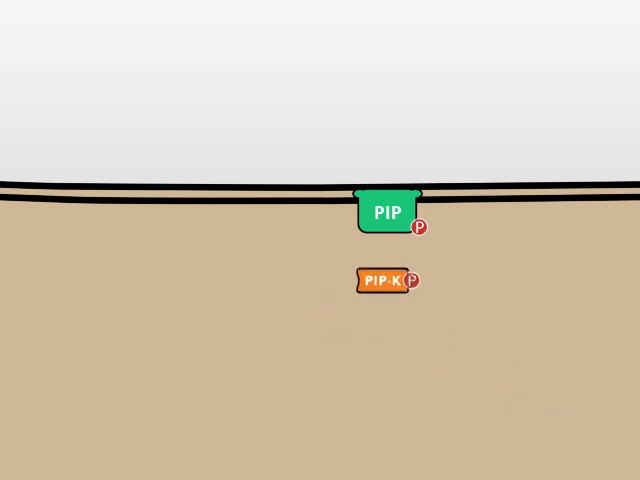
left_click_drag(383, 280, 383, 247)
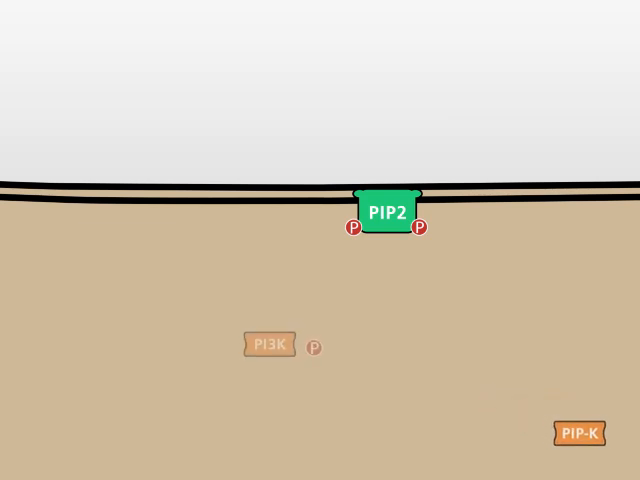
left_click_drag(268, 345, 385, 251)
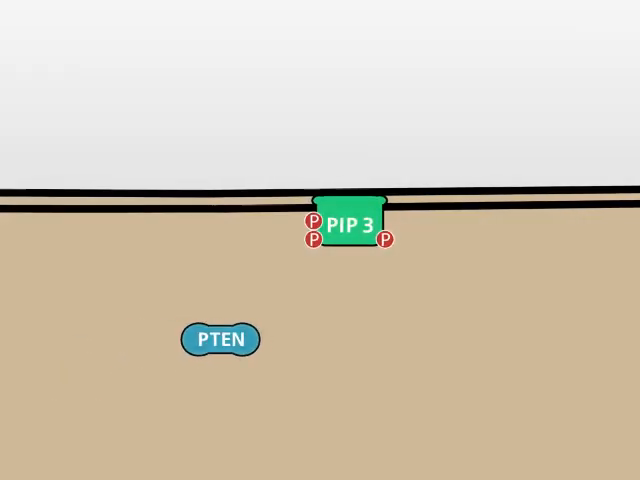
left_click_drag(222, 339, 352, 262)
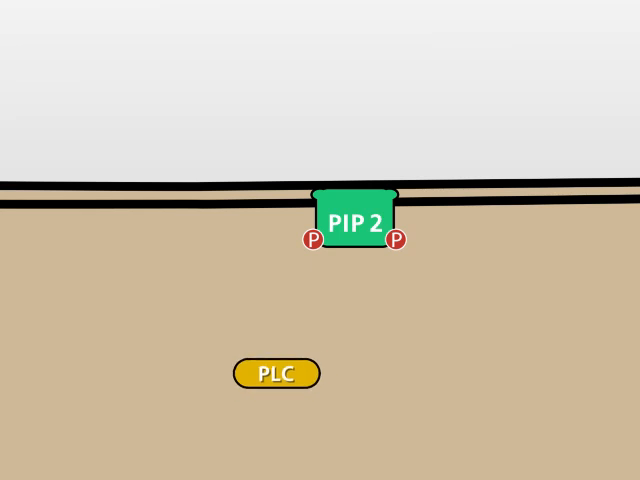
left_click_drag(274, 373, 356, 263)
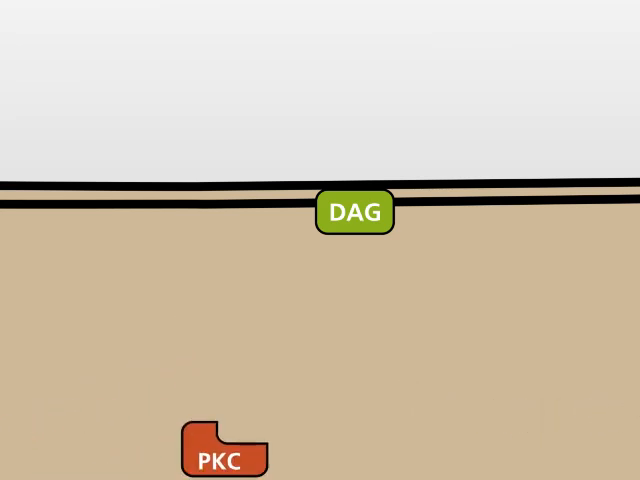
left_click_drag(222, 460, 302, 348)
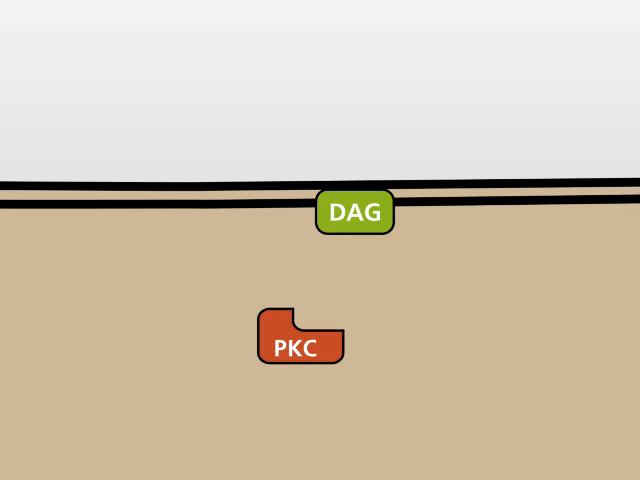
left_click_drag(300, 345, 315, 250)
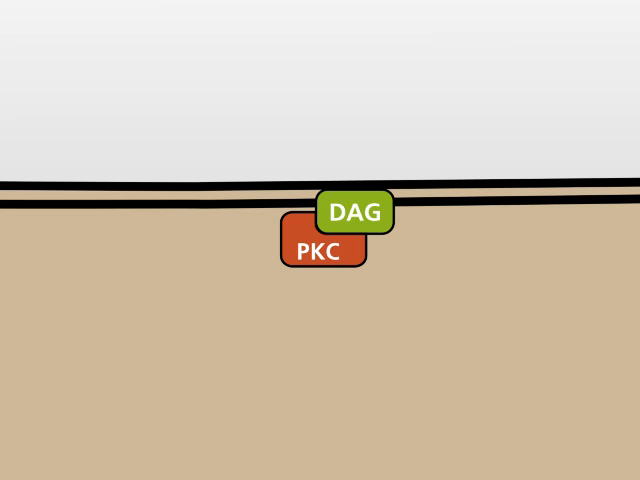